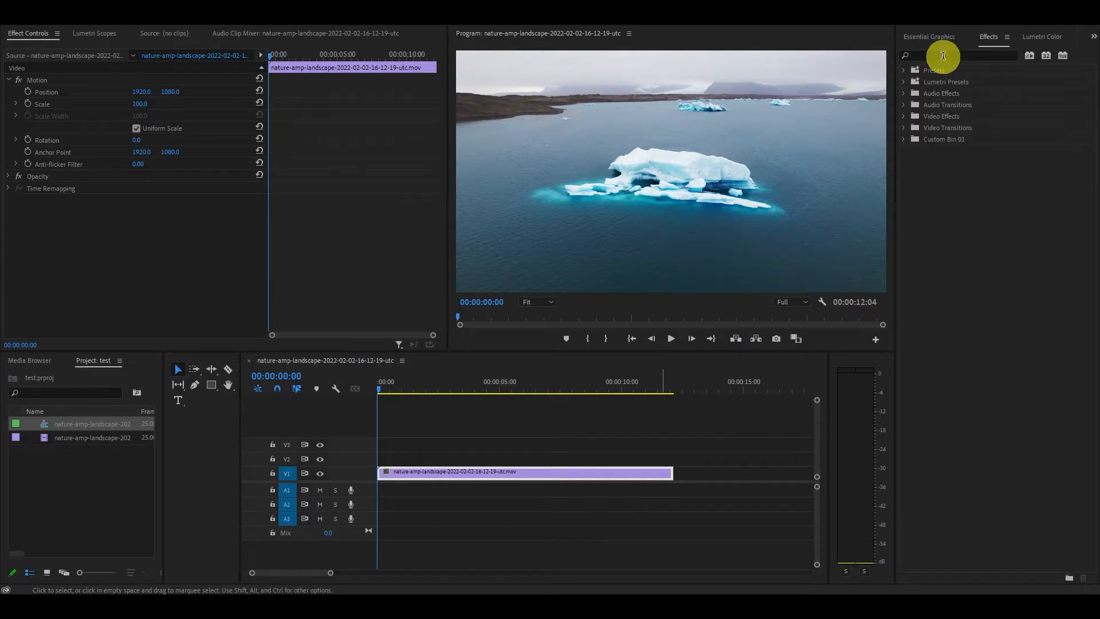
- Search 'transform' and apply the Transform distort effect to the iceberg clip on V1
text(transform)
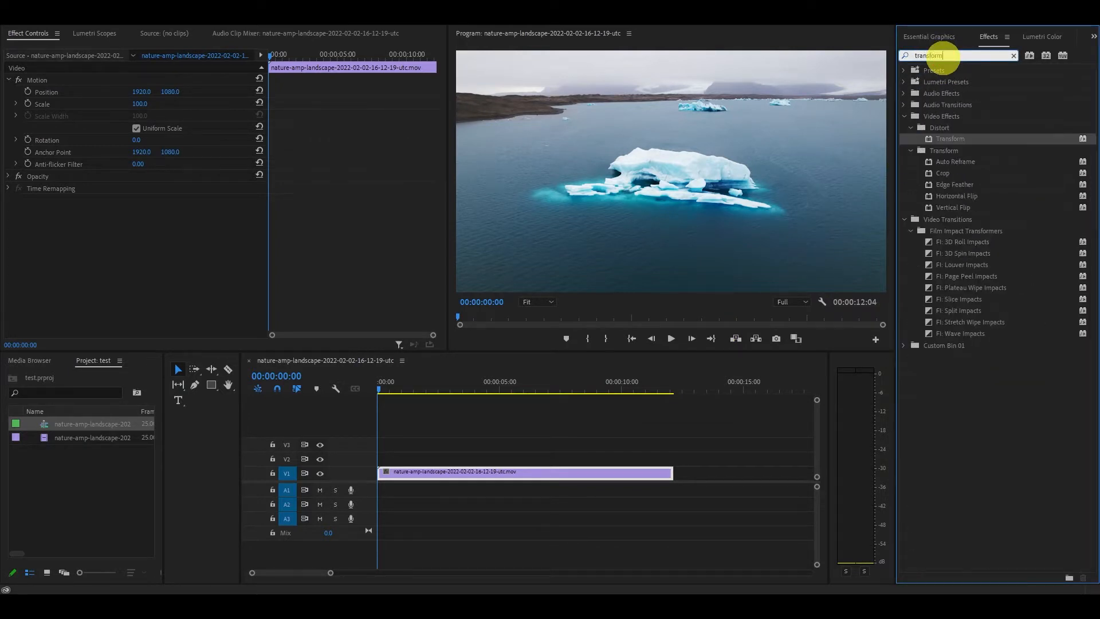
drag(950, 138, 574, 472)
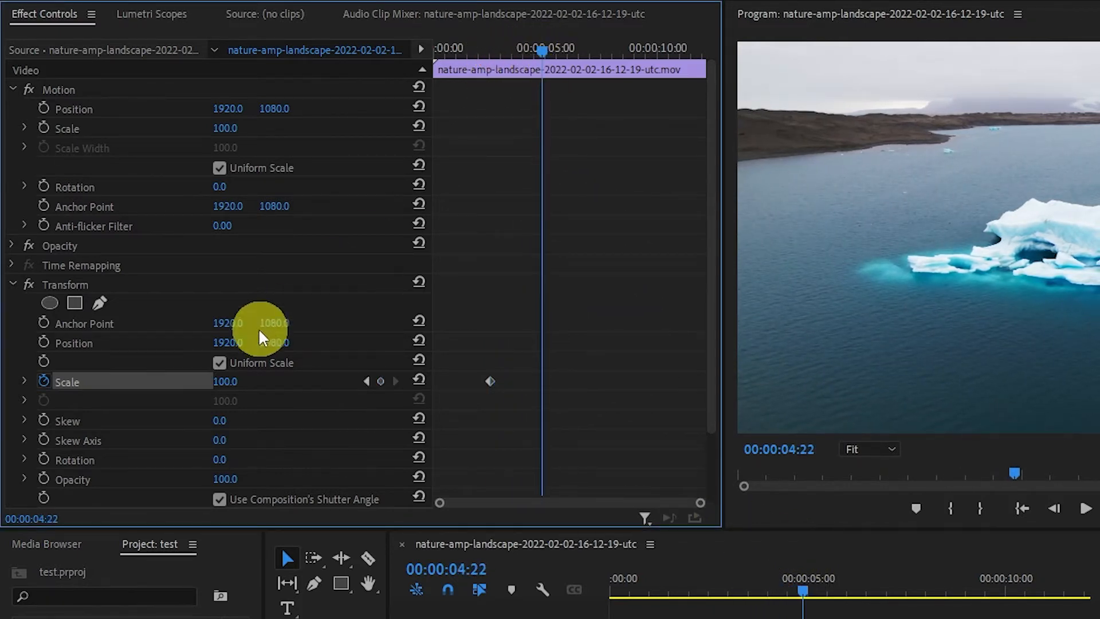
- Set the Transform Scale keyframe at 00:00:04:22 to 160
text(160)
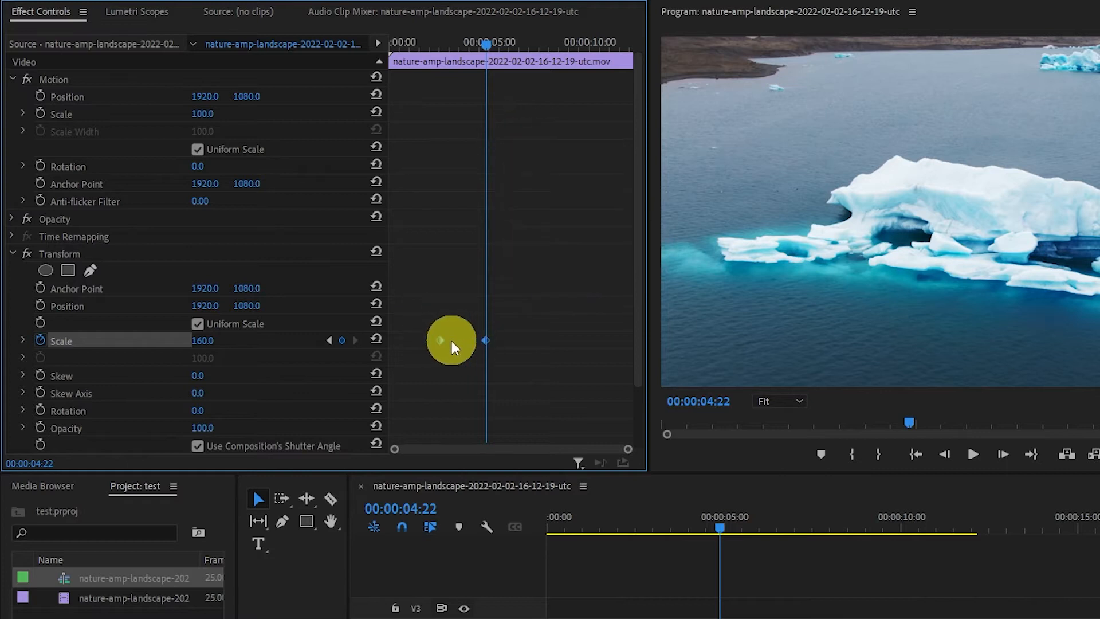
- Apply Ease In and Ease Out interpolation to both Transform Scale keyframes
right_click(440, 341)
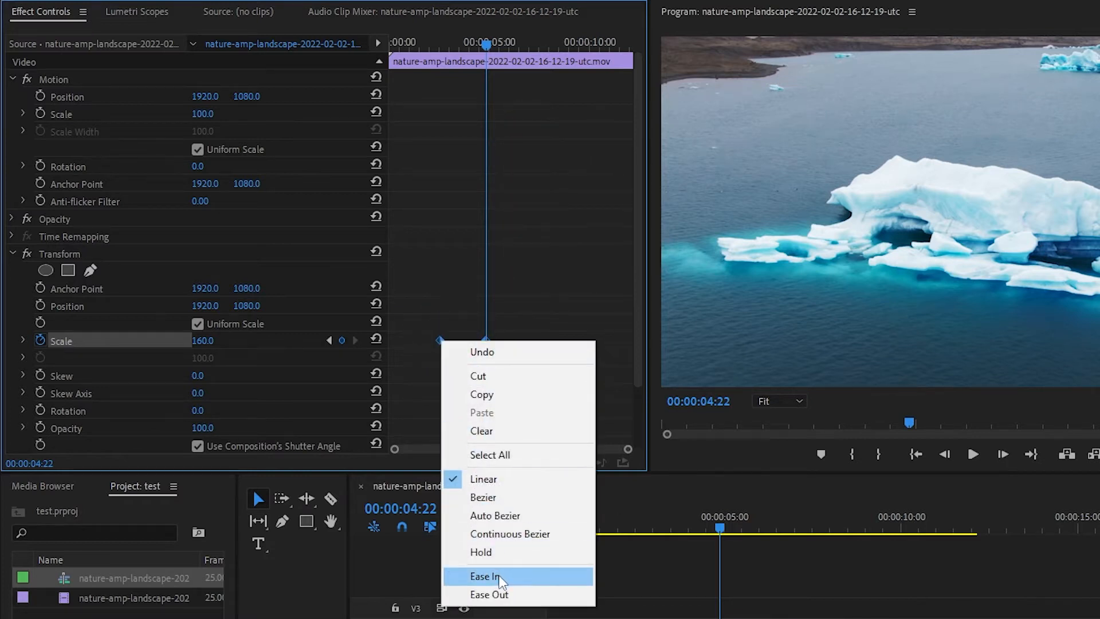
click(482, 497)
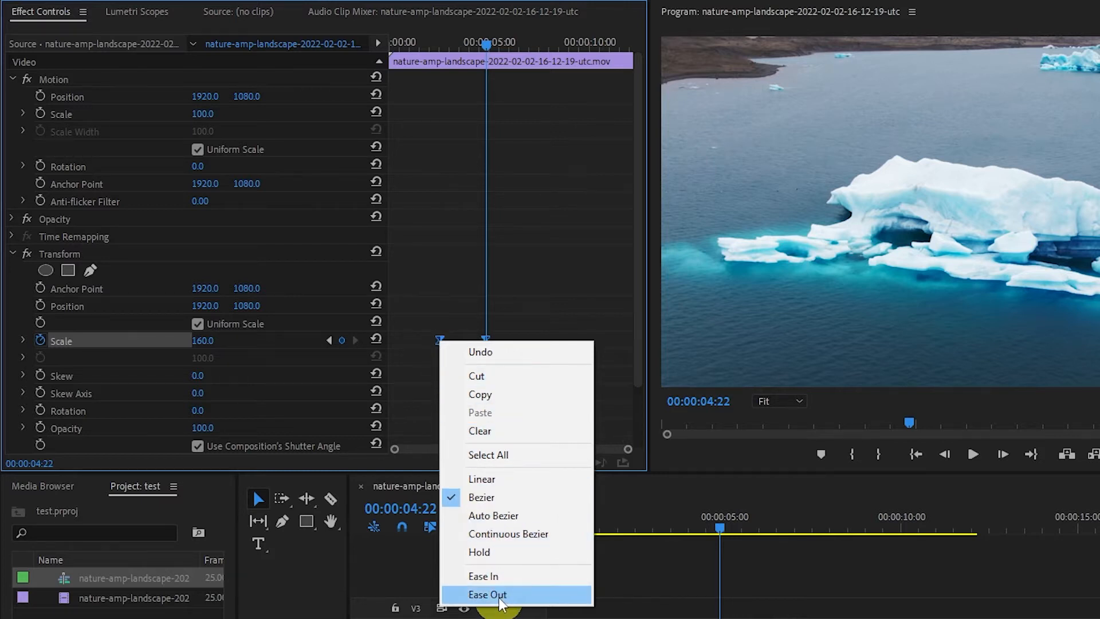
click(487, 594)
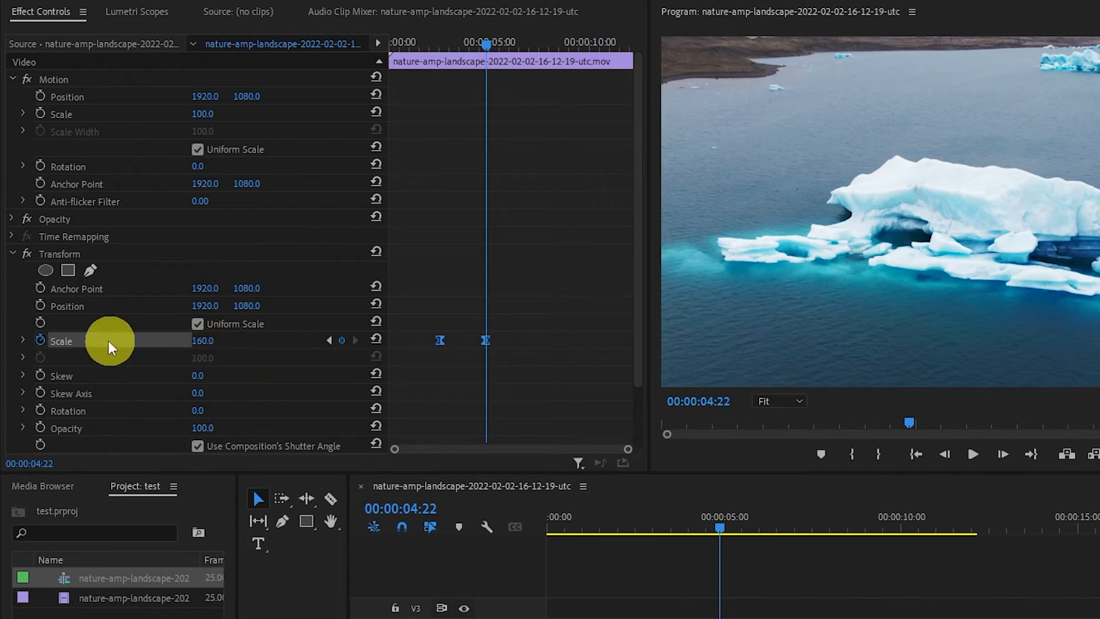
- Reshape the Scale velocity curve's Bezier handle, then play the clip to preview the zoom
click(23, 340)
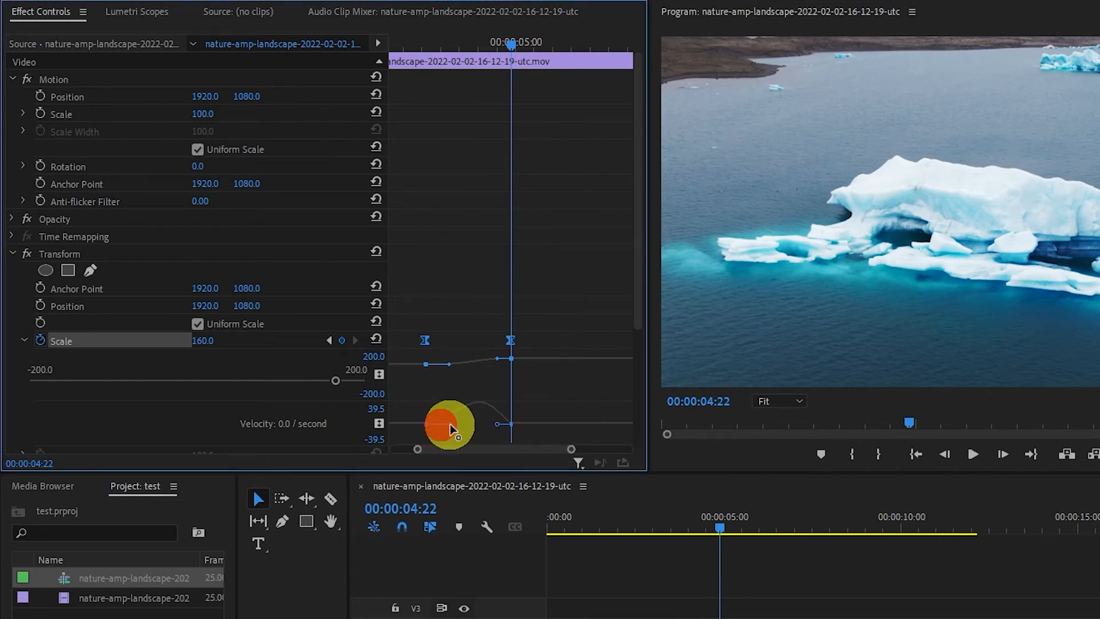
drag(449, 424, 484, 426)
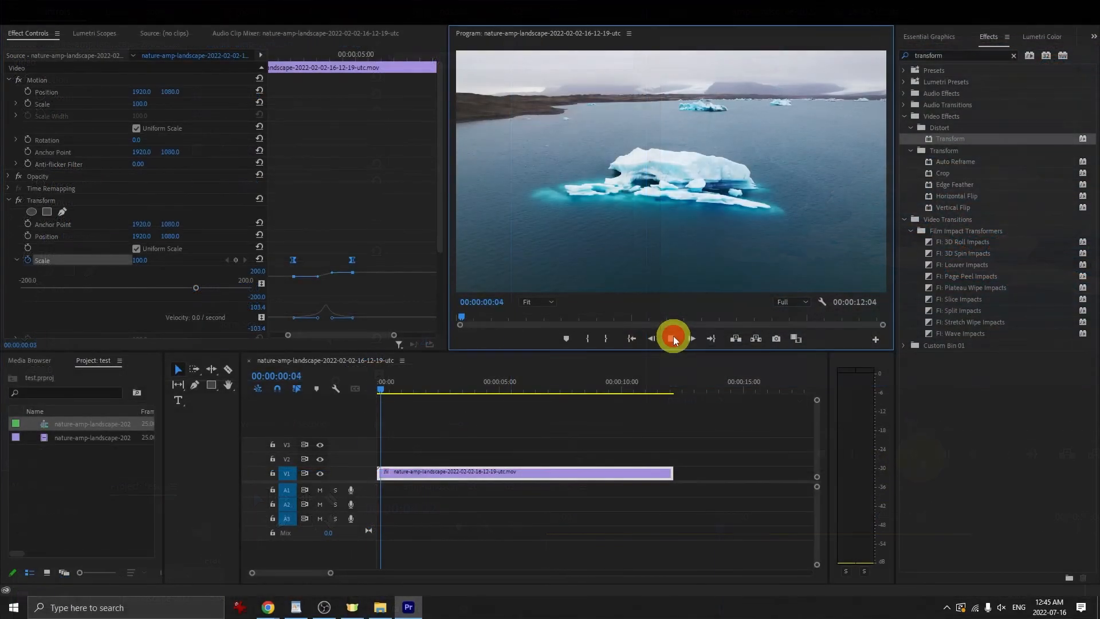
click(672, 338)
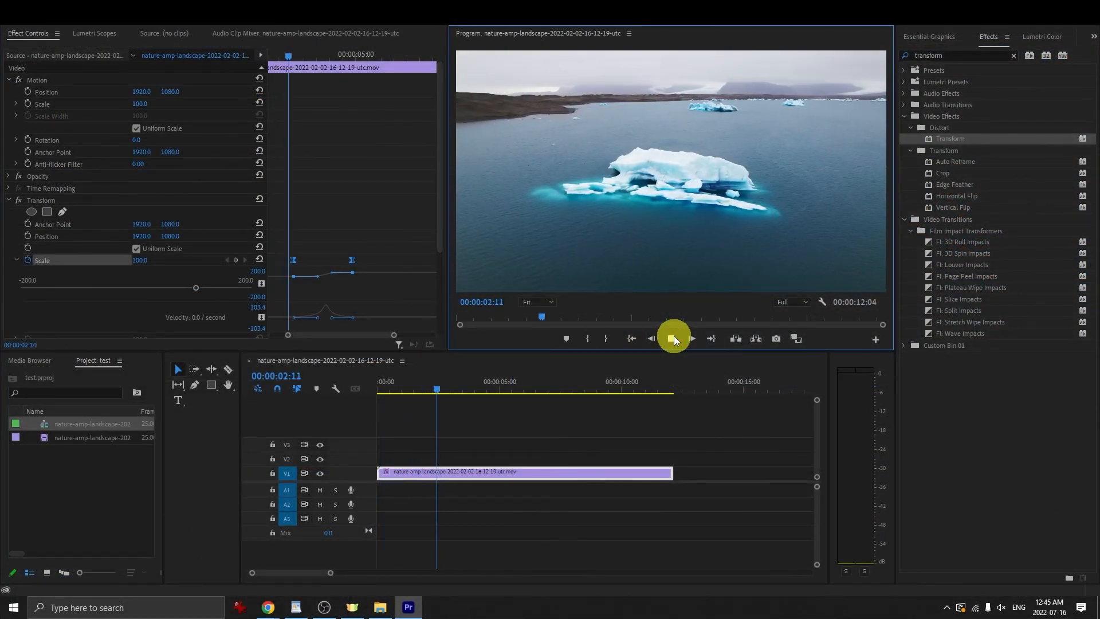